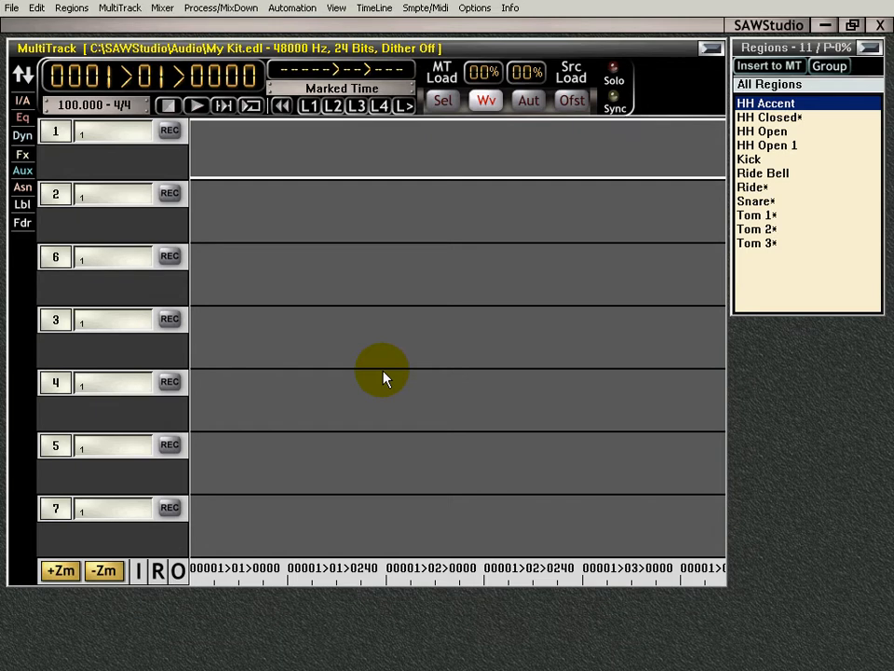
{"action": "mouse_move", "coordinate": [457, 363]}
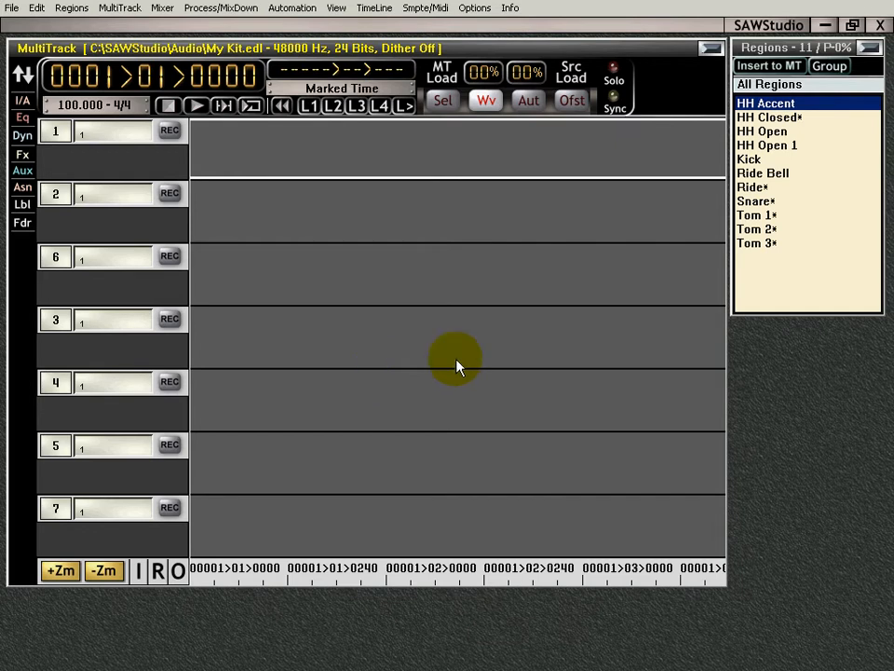
{"action": "mouse_move", "coordinate": [768, 195]}
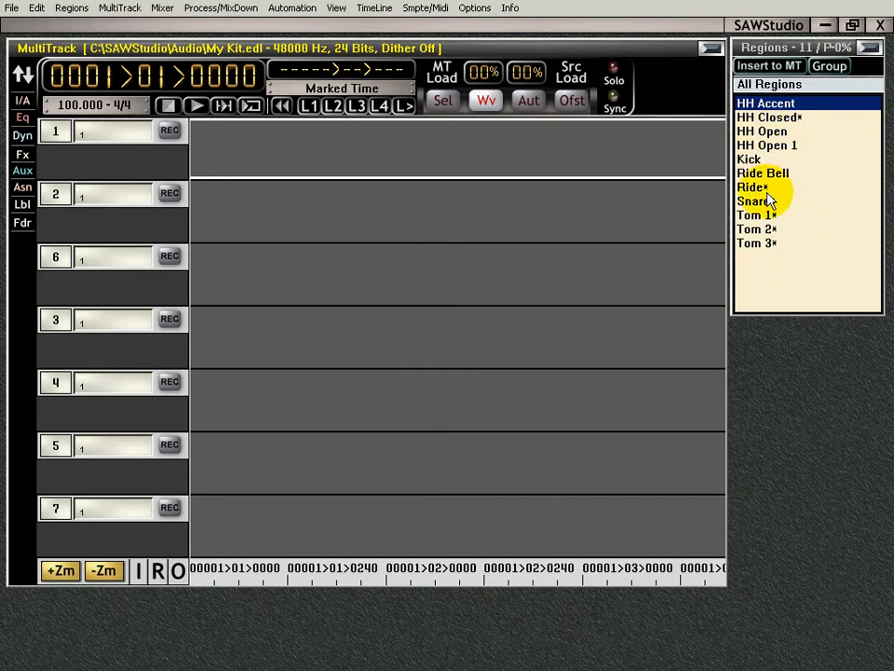
{"action": "mouse_move", "coordinate": [771, 172]}
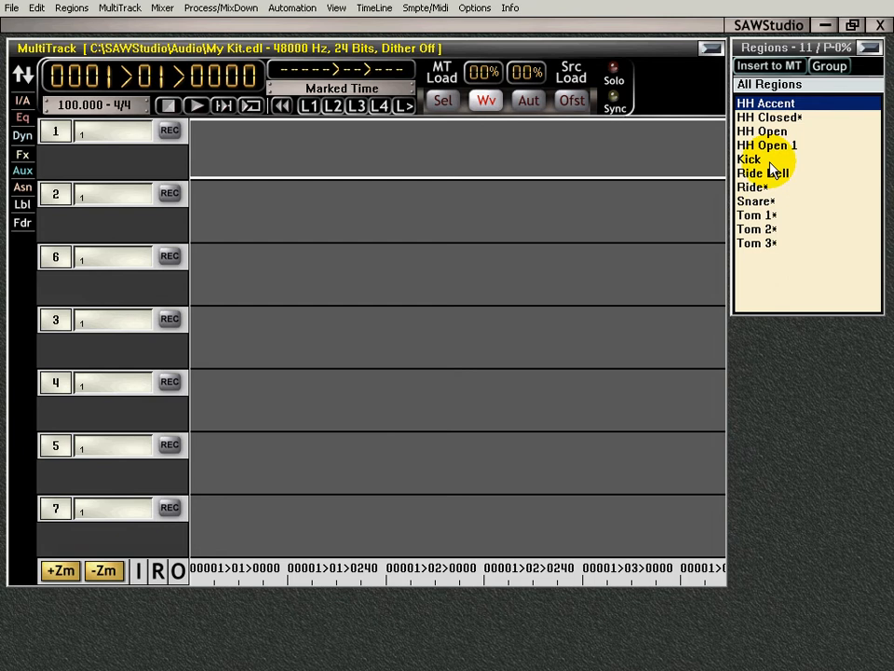
{"action": "mouse_move", "coordinate": [663, 251]}
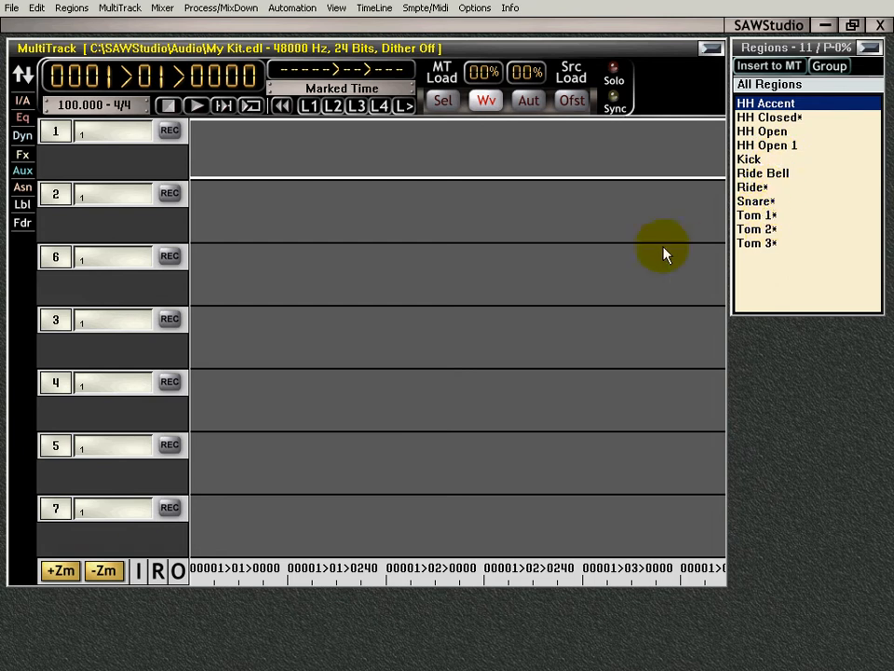
{"action": "mouse_move", "coordinate": [380, 230]}
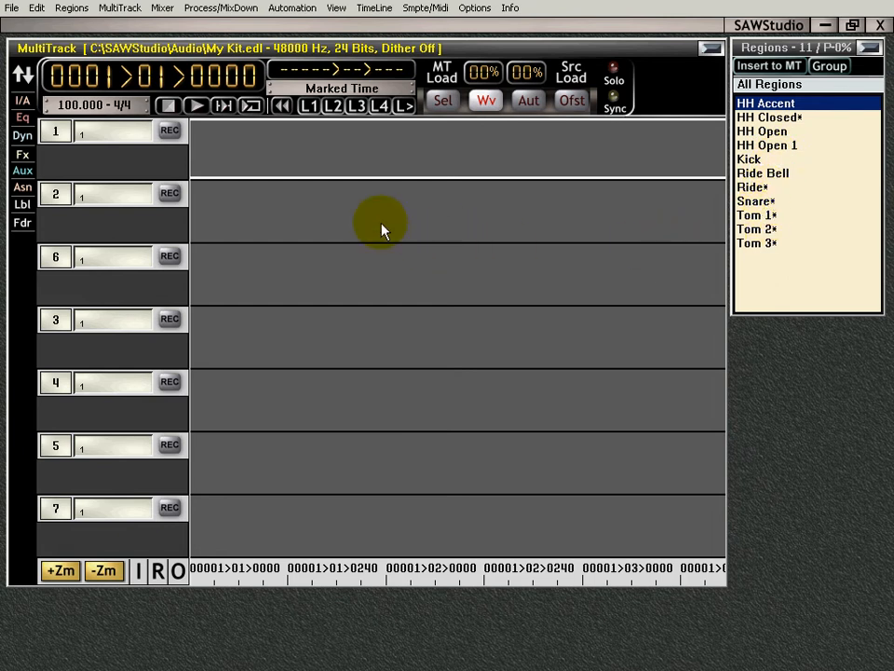
{"action": "mouse_move", "coordinate": [248, 199]}
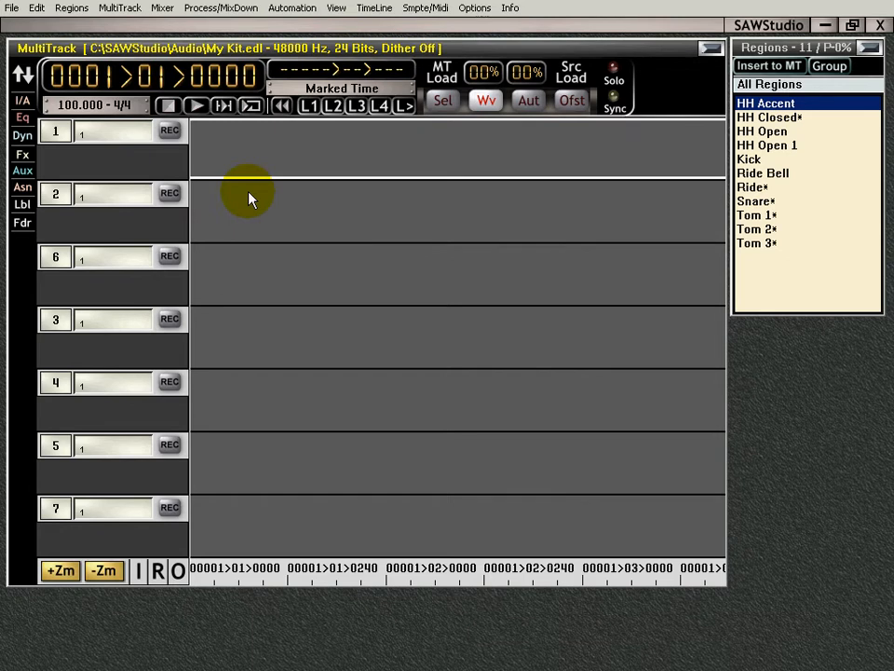
{"action": "mouse_move", "coordinate": [251, 173]}
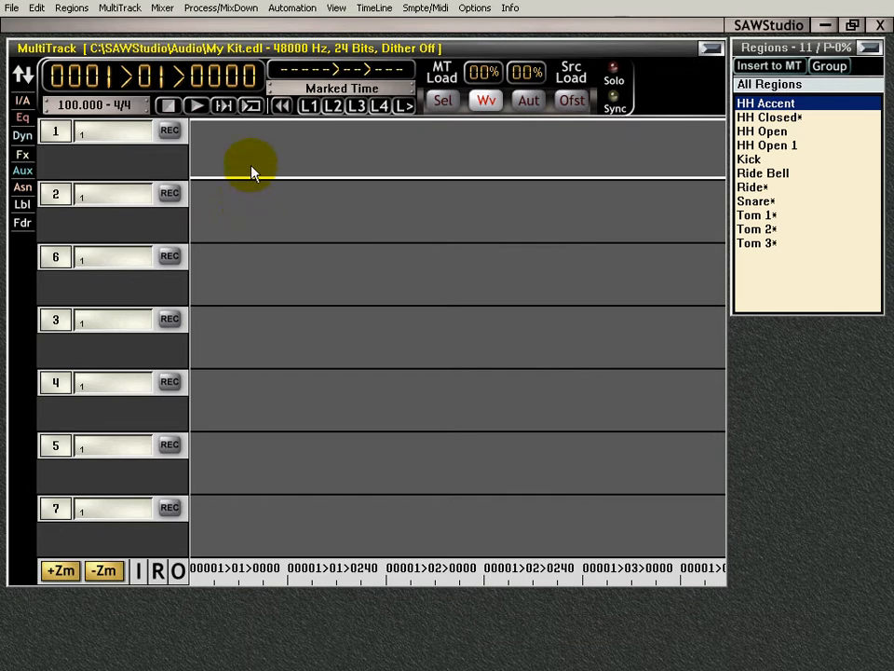
{"action": "mouse_move", "coordinate": [205, 240]}
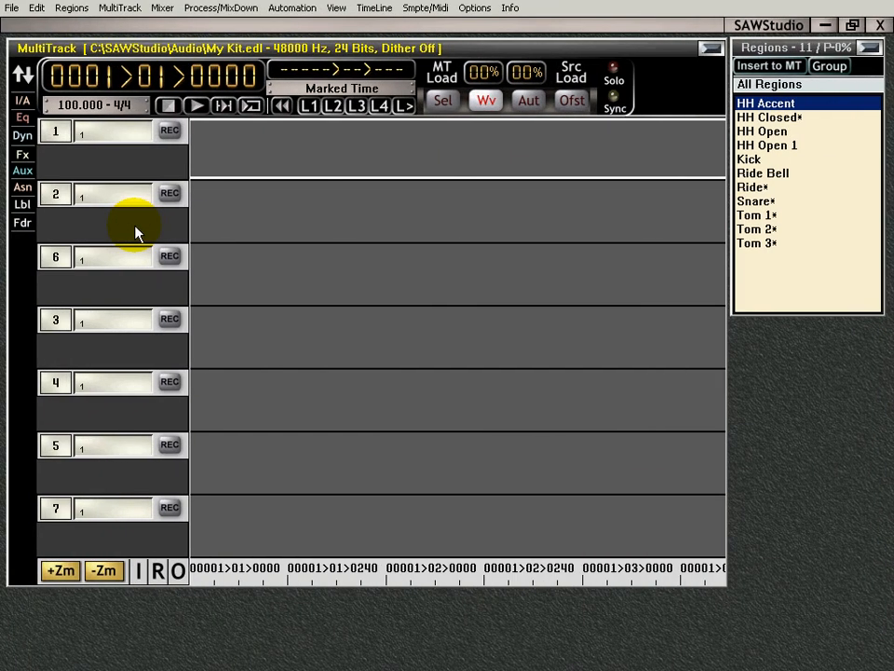
{"action": "mouse_move", "coordinate": [187, 215]}
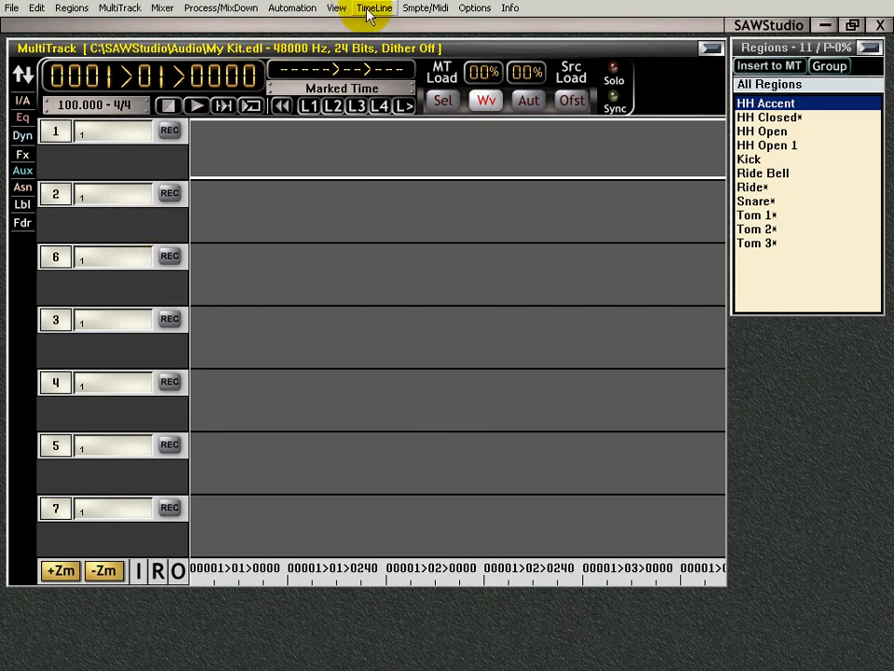
Enter 145 as the session tempo under TimeLine > Tempo Settings > Set Tempo.
{"action": "left_click", "coordinate": [374, 7]}
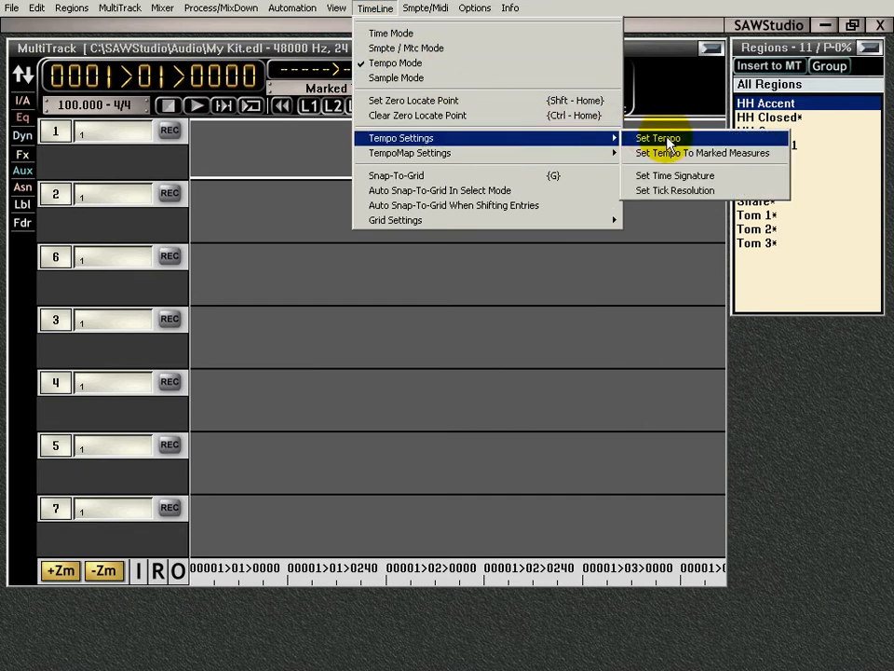
{"action": "left_click", "coordinate": [657, 138]}
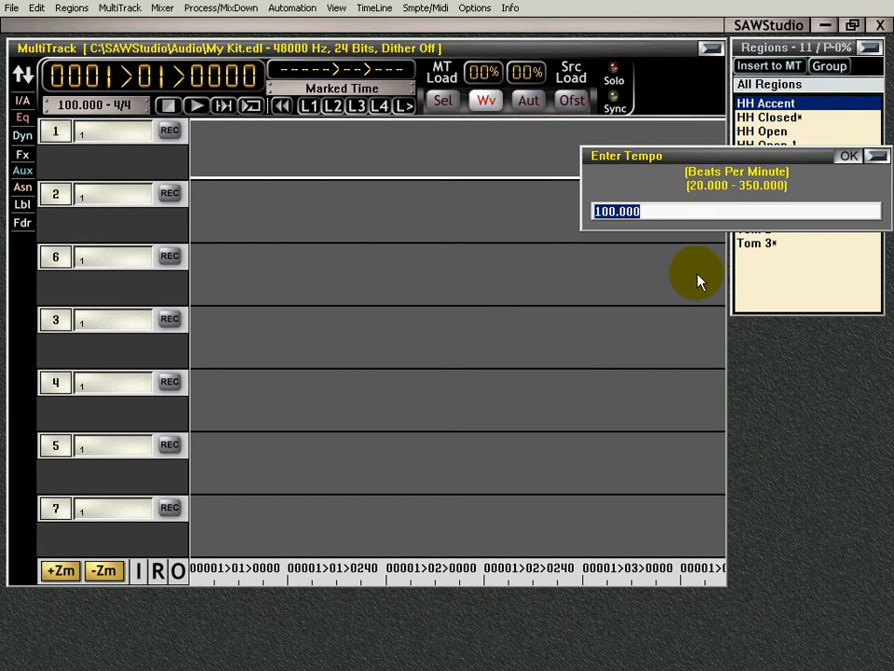
{"action": "left_click", "coordinate": [847, 156]}
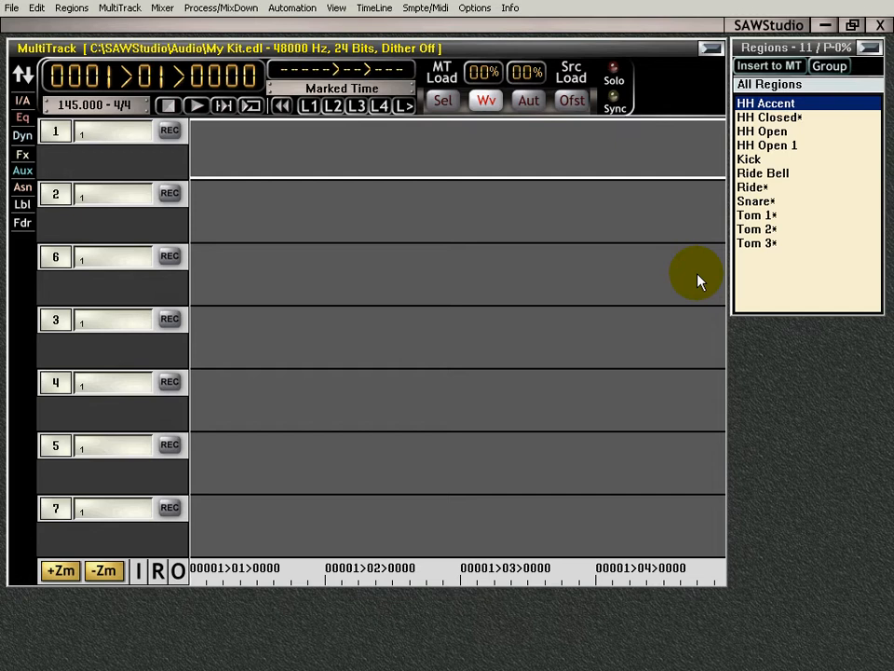
{"action": "mouse_move", "coordinate": [497, 177]}
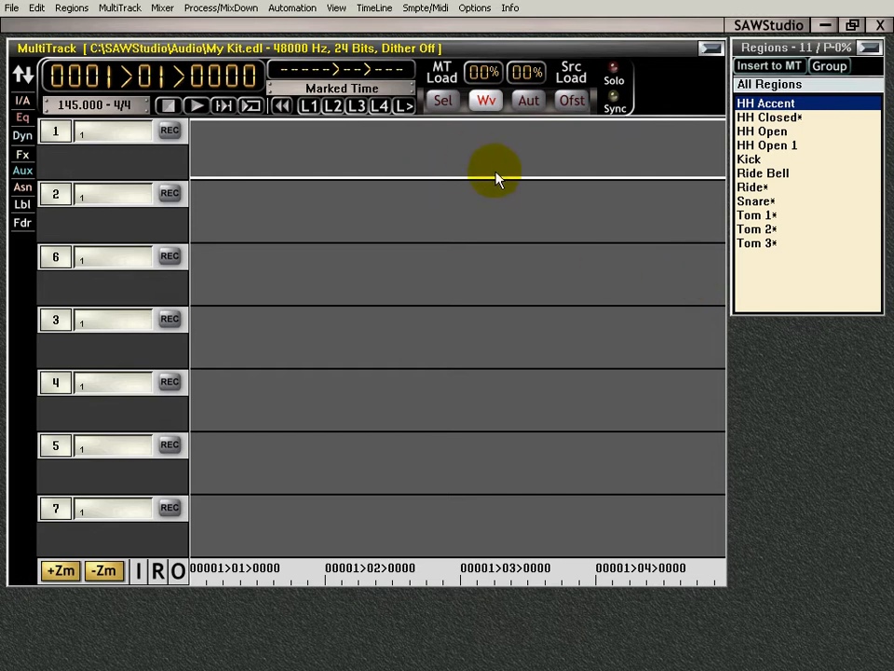
{"action": "mouse_move", "coordinate": [402, 178]}
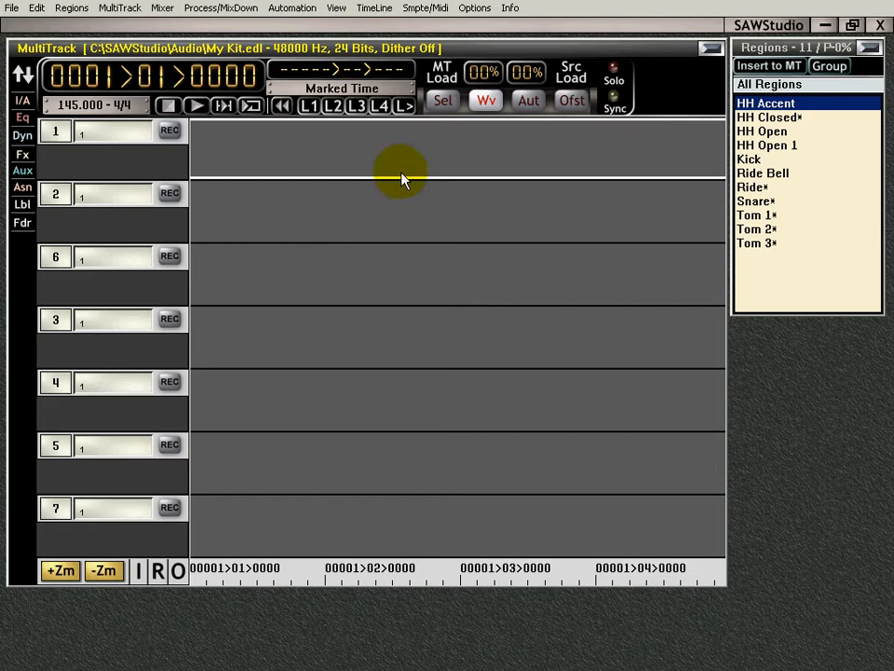
{"action": "mouse_move", "coordinate": [403, 207]}
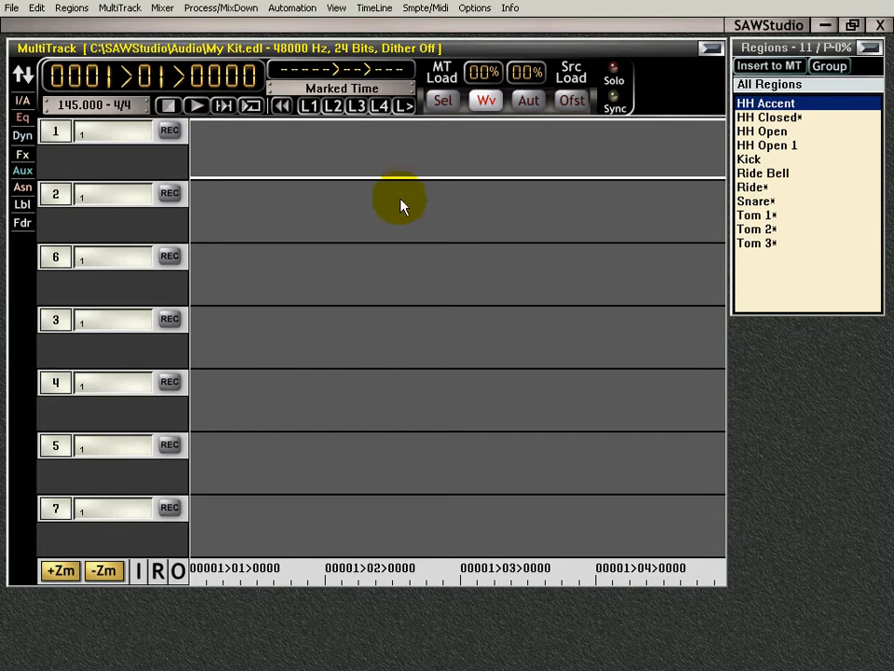
{"action": "mouse_move", "coordinate": [340, 214]}
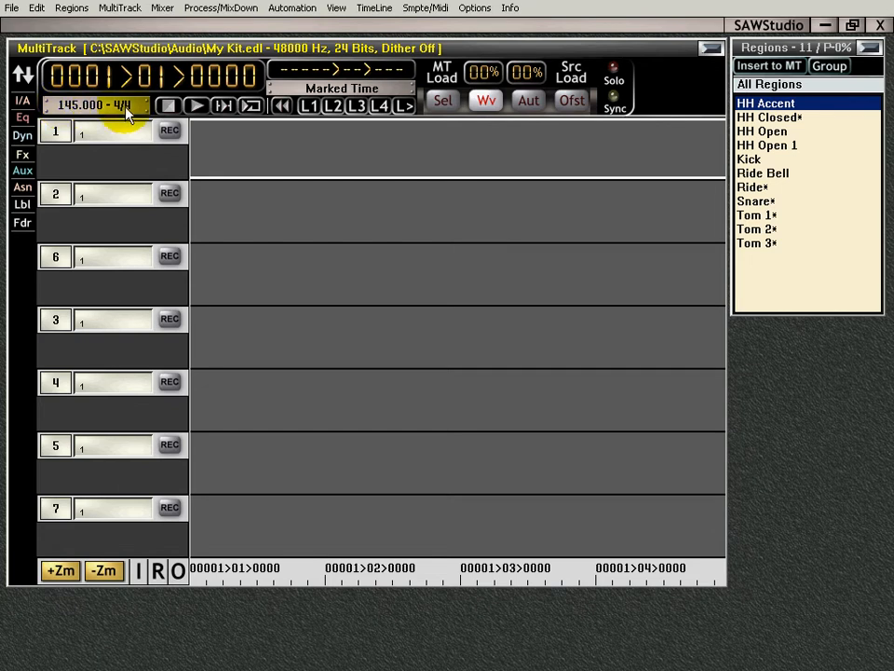
{"action": "left_click", "coordinate": [375, 7]}
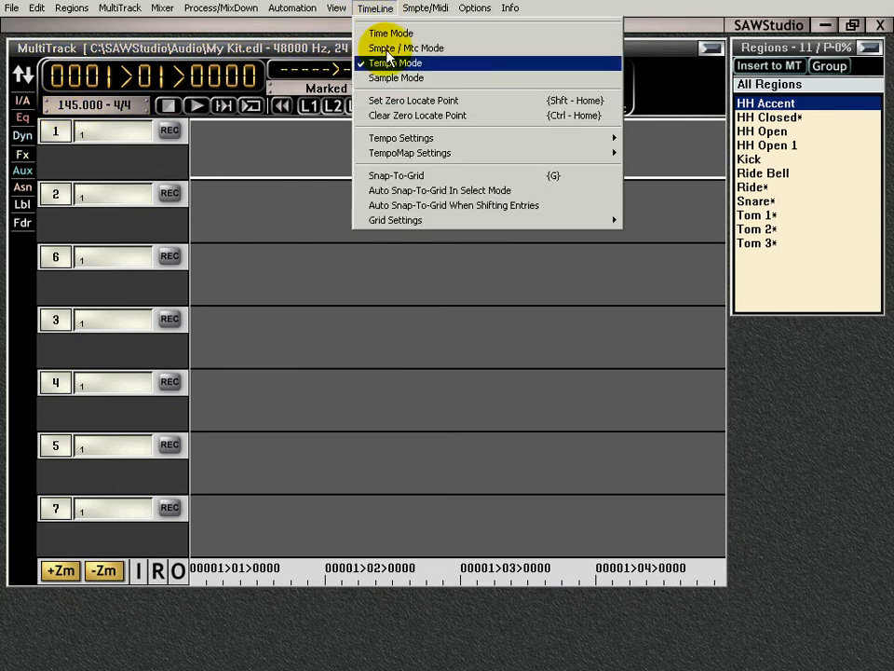
{"action": "mouse_move", "coordinate": [401, 138]}
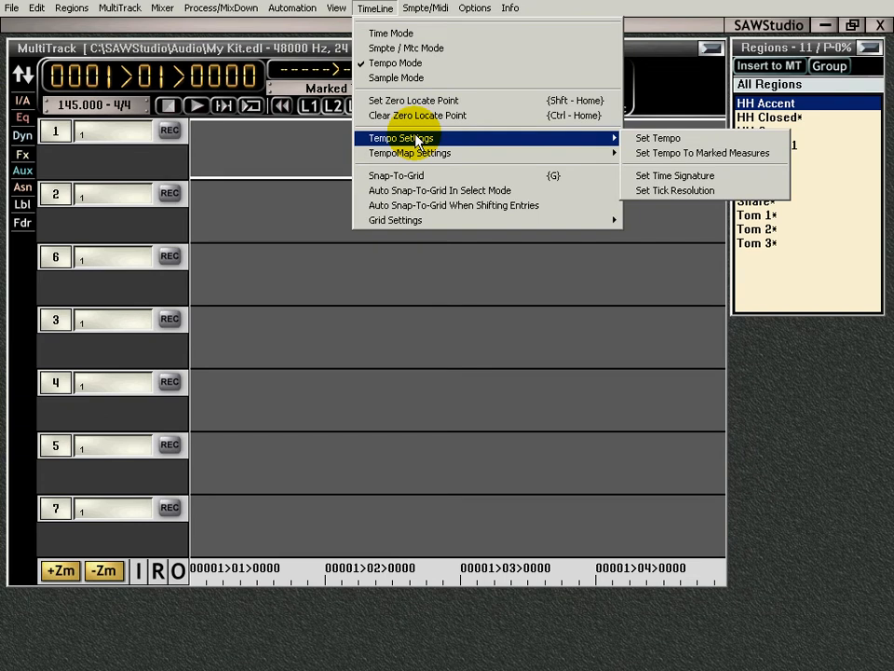
{"action": "left_click", "coordinate": [675, 175]}
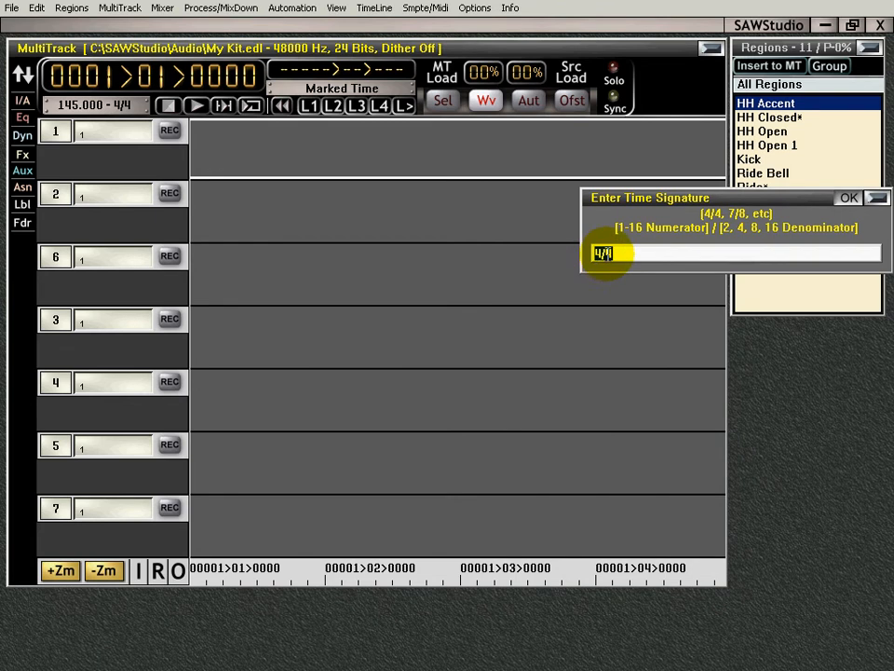
{"action": "left_click", "coordinate": [848, 197]}
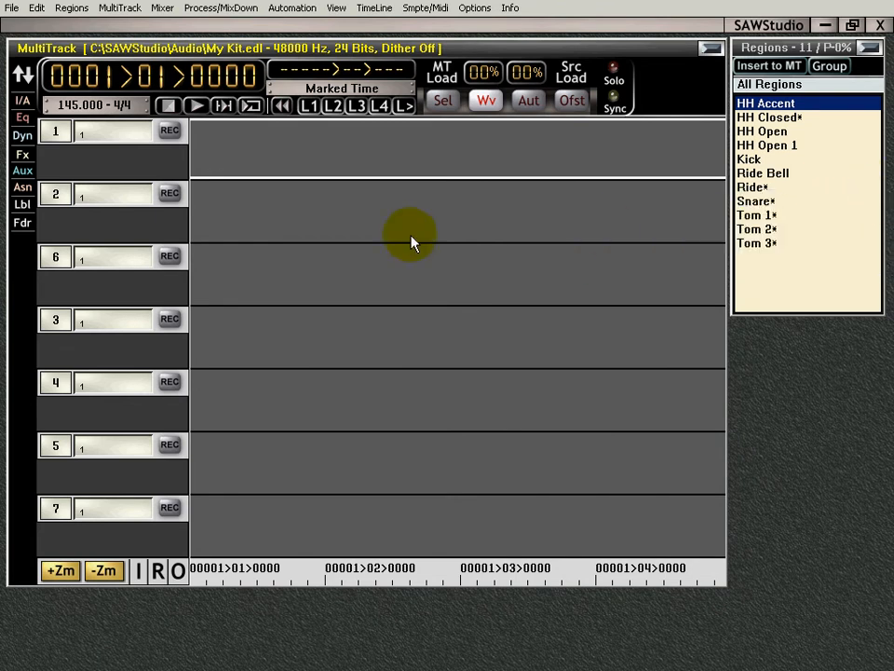
{"action": "mouse_move", "coordinate": [121, 138]}
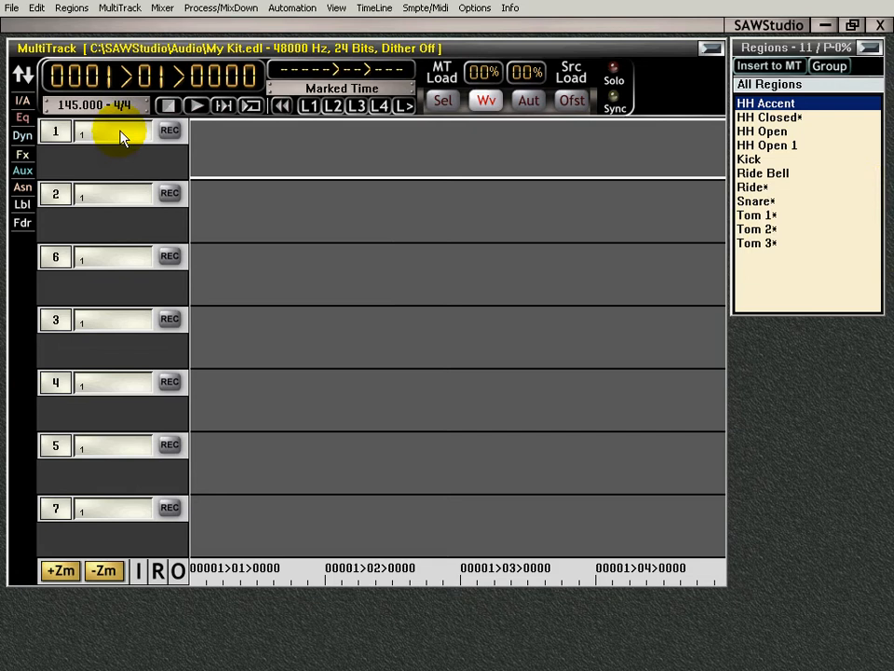
Label track 1 Kick, confirm Snare on track 2, leave track 3 unnamed, and target Kick.
{"action": "left_click", "coordinate": [93, 104]}
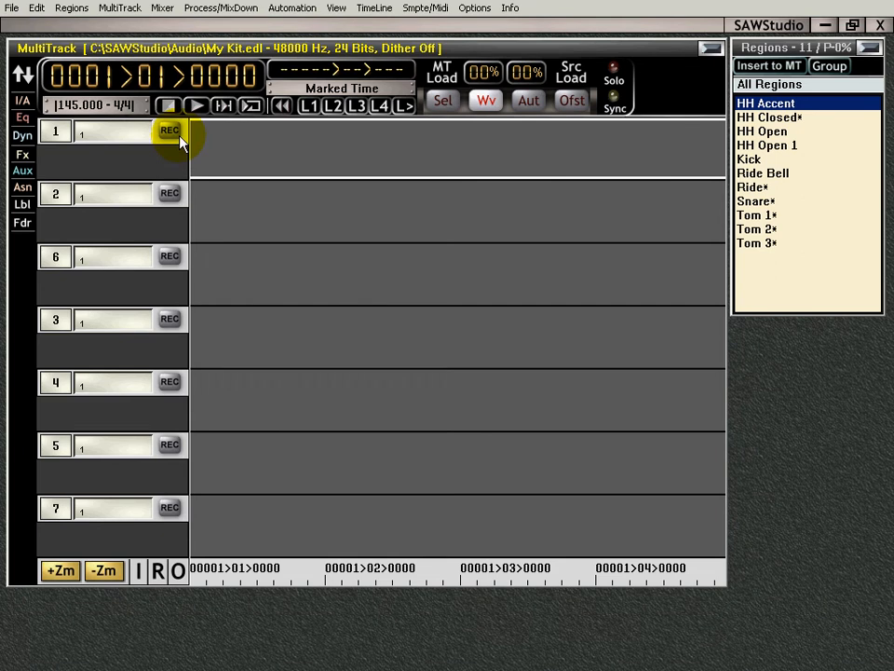
{"action": "mouse_move", "coordinate": [124, 132]}
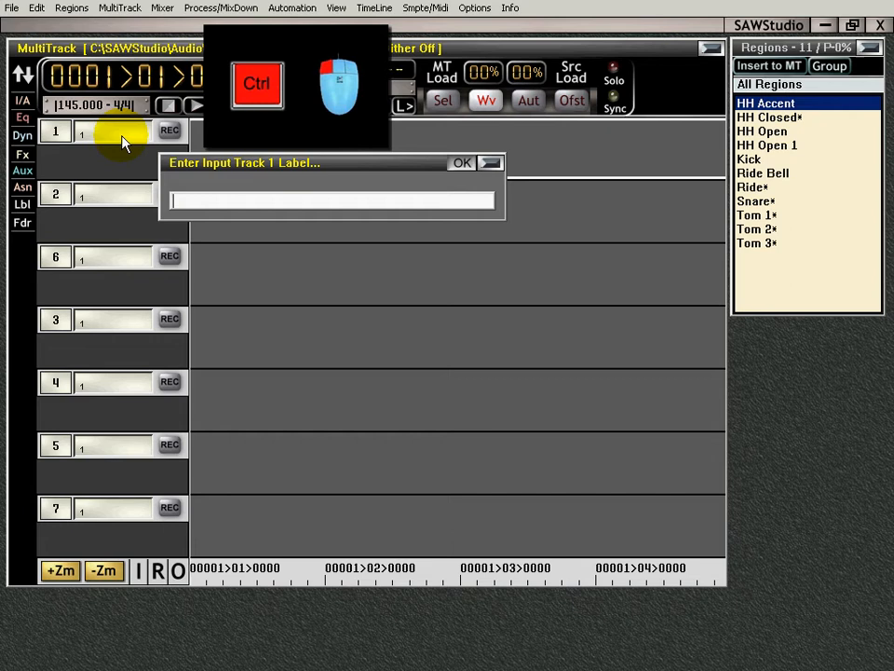
{"action": "type", "text": "Kick"}
{"action": "type", "text": "Sna"}
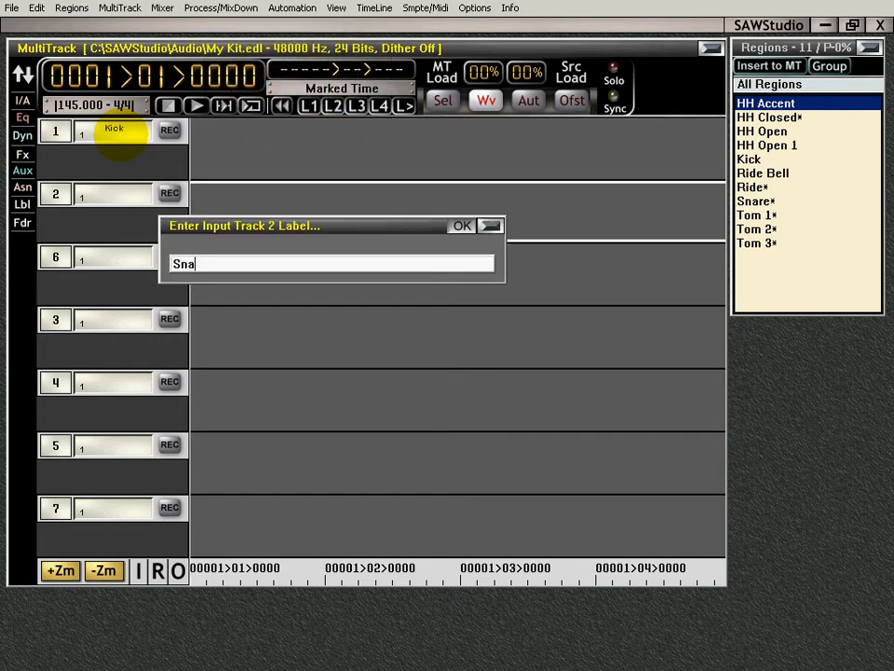
{"action": "left_click", "coordinate": [462, 225]}
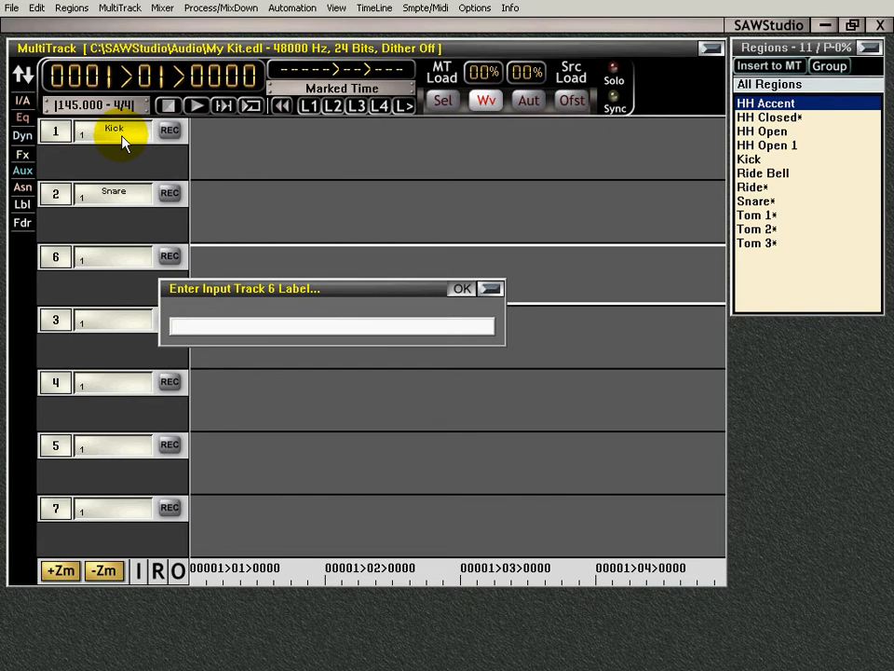
{"action": "left_click", "coordinate": [461, 288]}
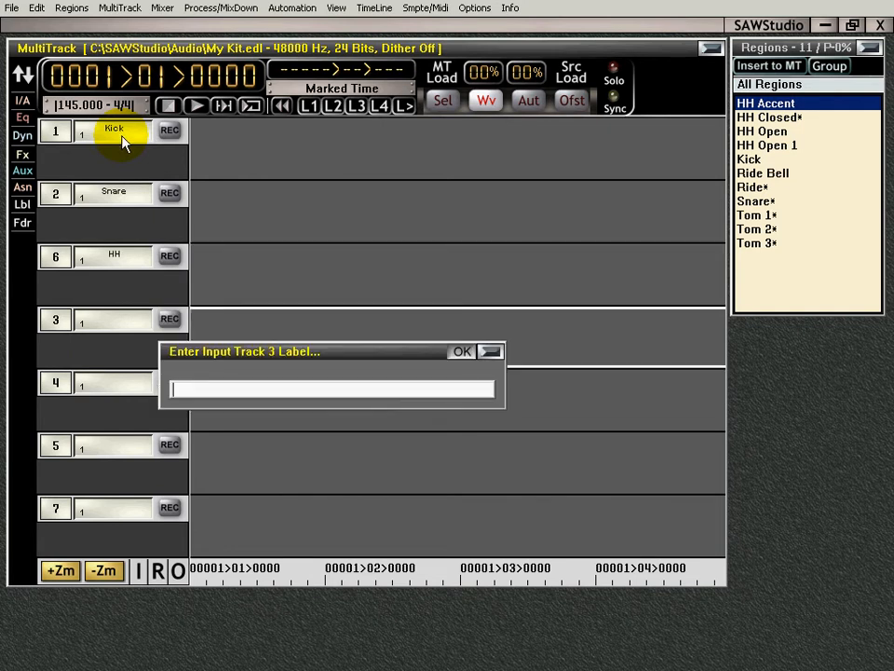
{"action": "left_click", "coordinate": [461, 351]}
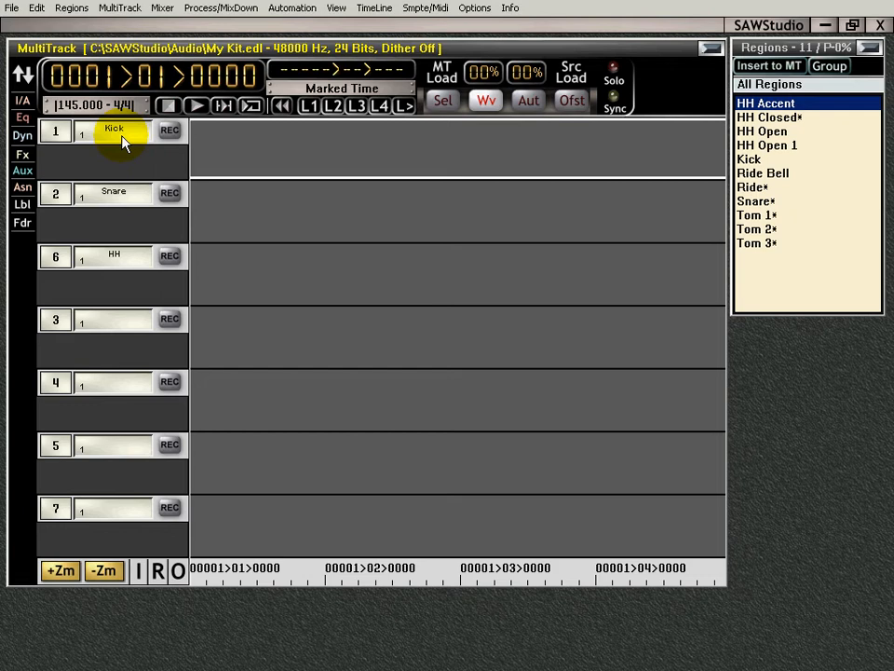
{"action": "left_click", "coordinate": [60, 570]}
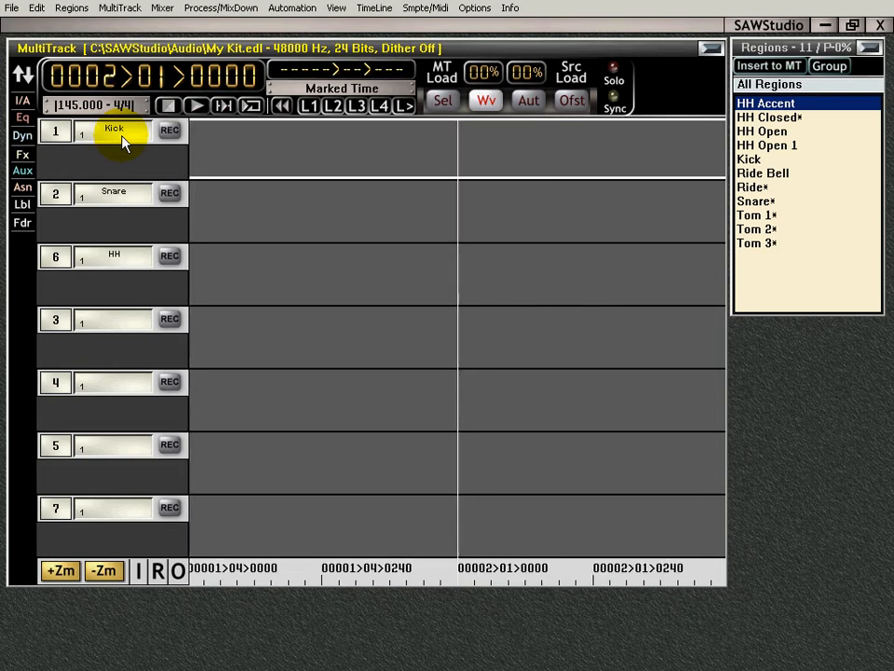
Move the Now position to 0002>01>0000, the start of bar 2.
{"action": "left_click", "coordinate": [103, 570]}
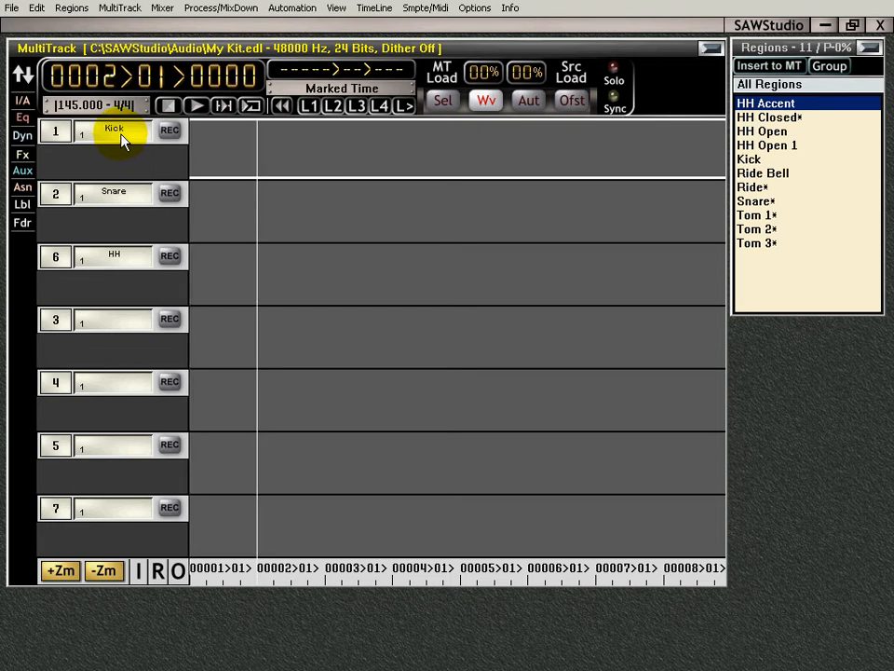
{"action": "mouse_move", "coordinate": [264, 141]}
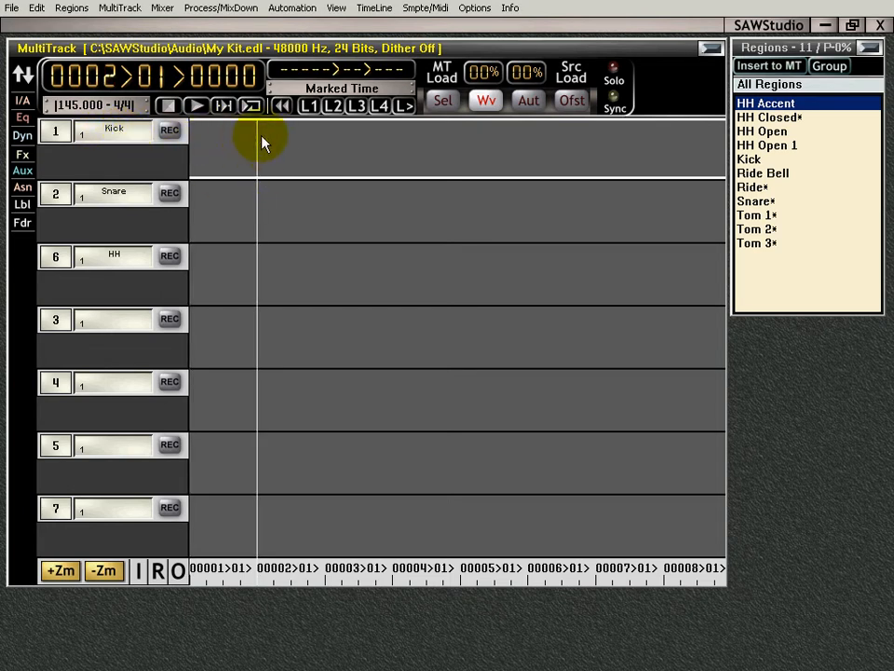
{"action": "mouse_move", "coordinate": [757, 273]}
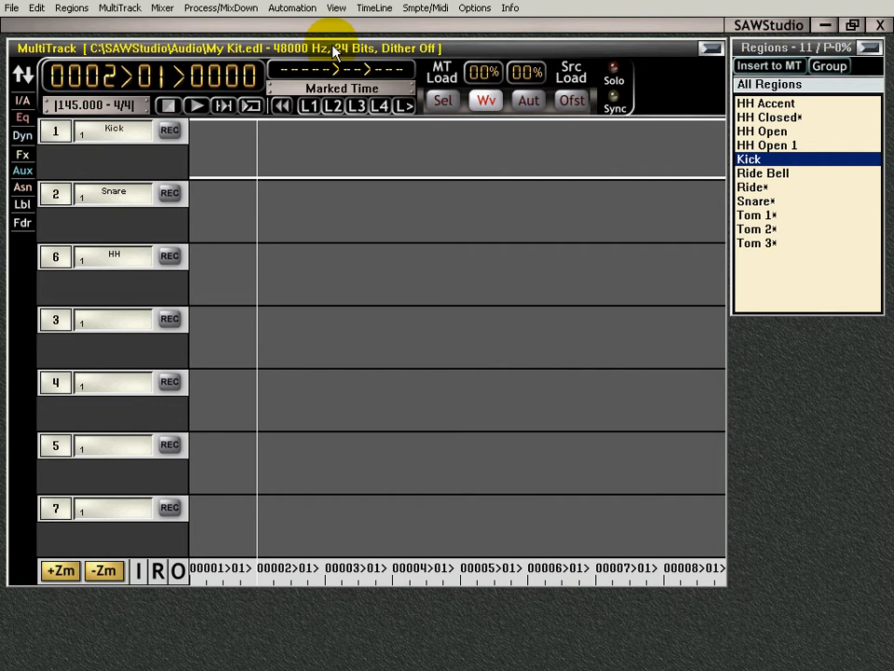
{"action": "mouse_move", "coordinate": [340, 265]}
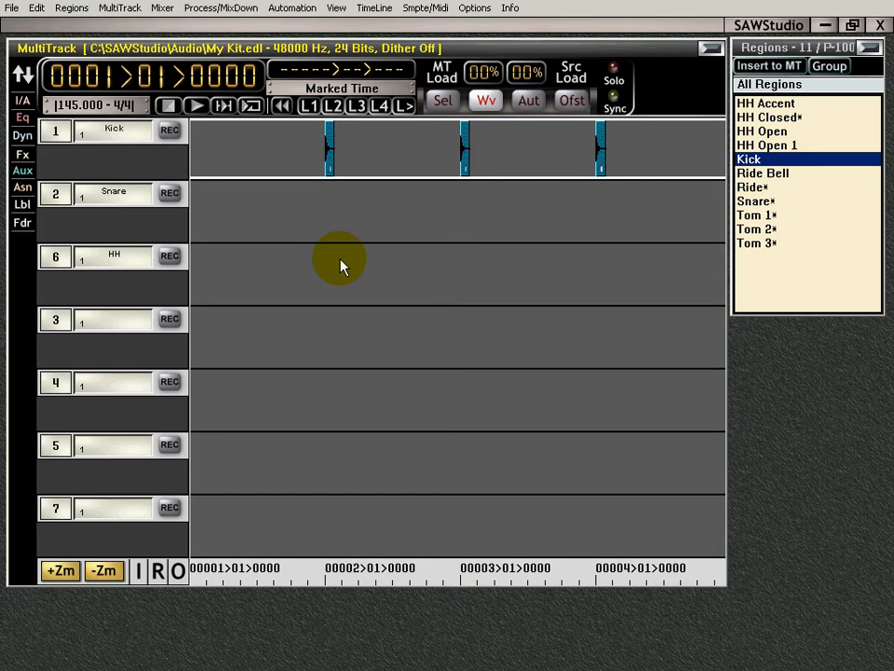
Audition the kick hits on bars 2 through 8, then stop playback.
{"action": "left_click", "coordinate": [103, 569]}
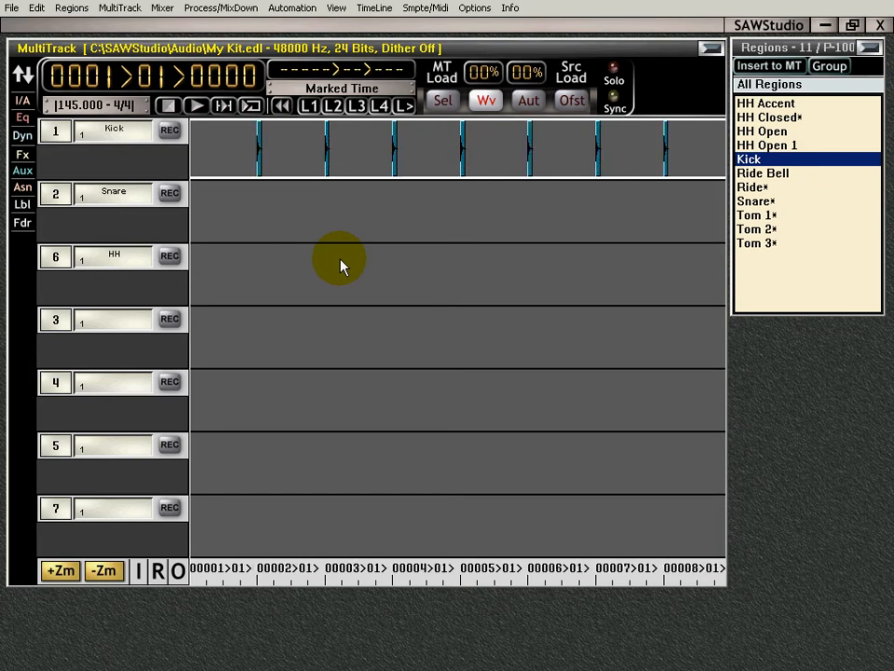
{"action": "left_click", "coordinate": [197, 105]}
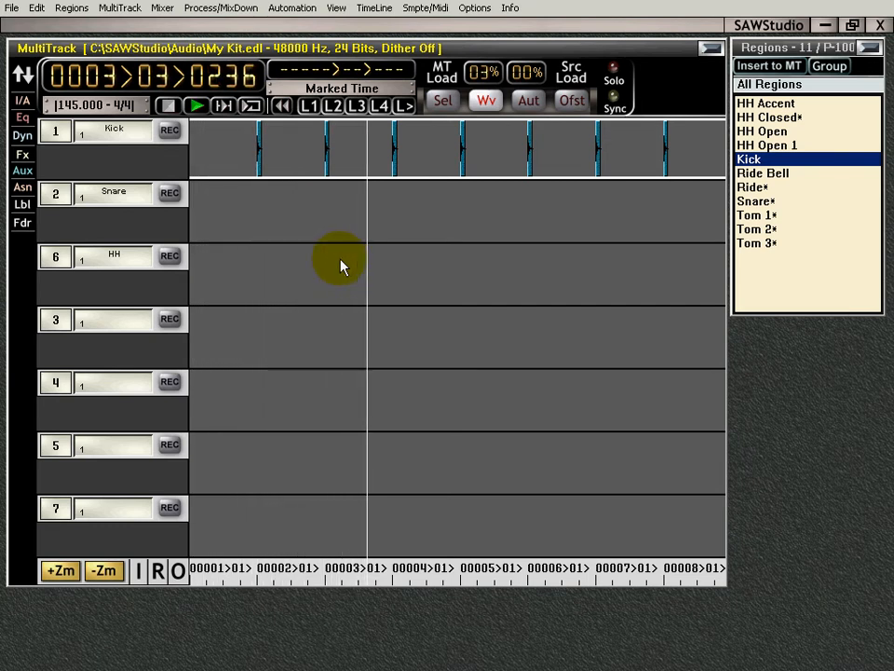
{"action": "left_click", "coordinate": [196, 104]}
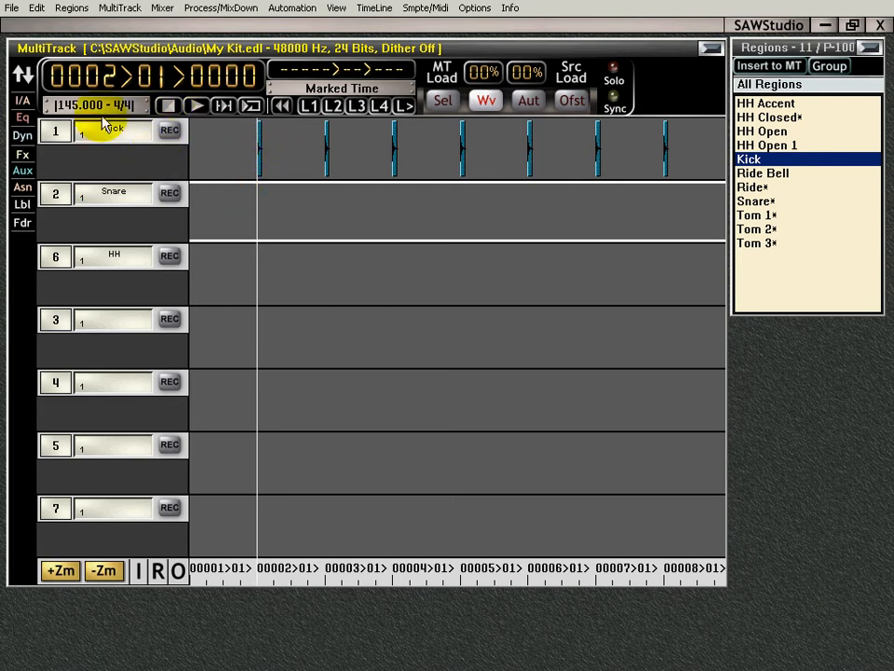
Switch the grid note value from whole notes to Half Note.
{"action": "left_click", "coordinate": [96, 104]}
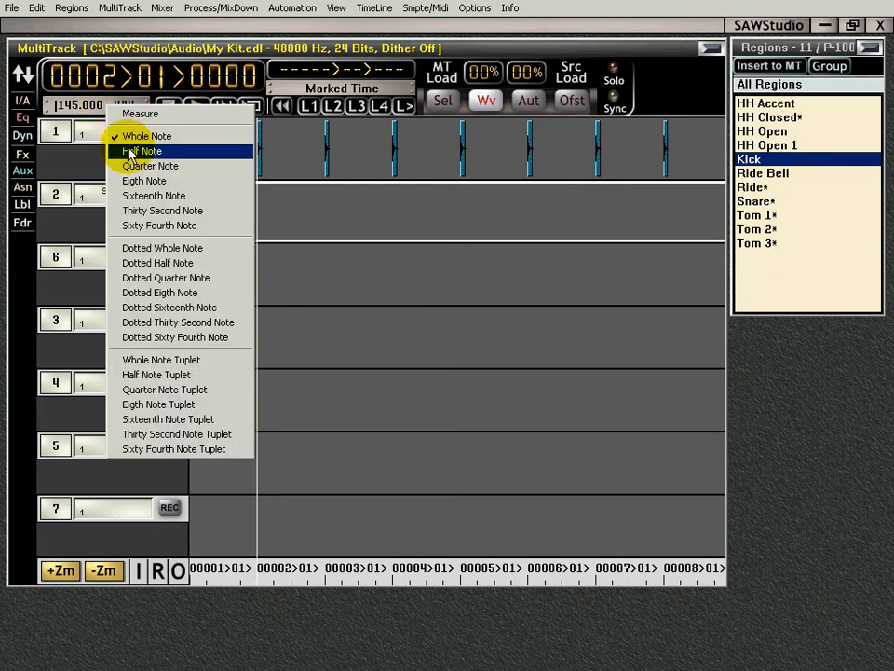
{"action": "left_click", "coordinate": [142, 151]}
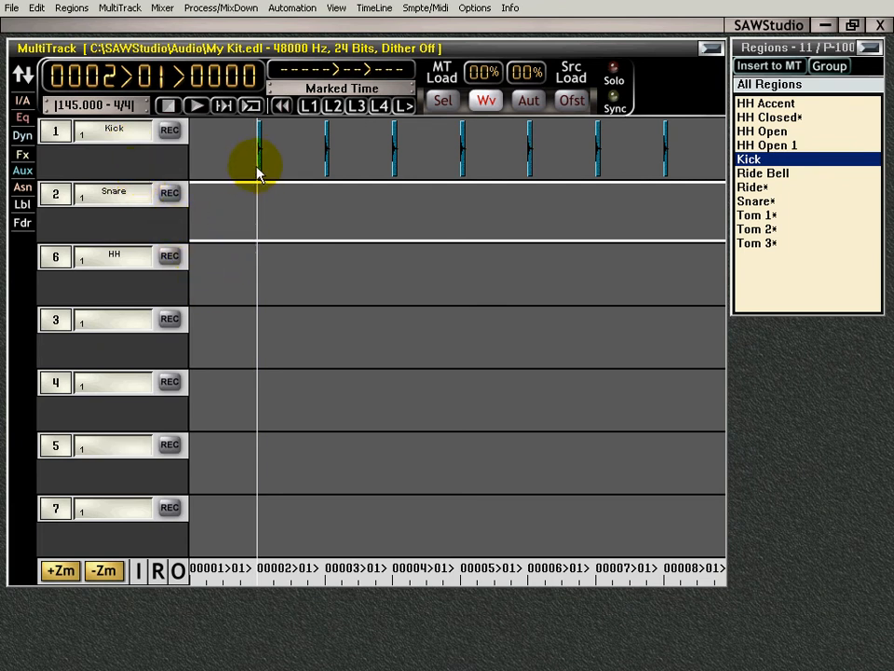
{"action": "mouse_move", "coordinate": [293, 153]}
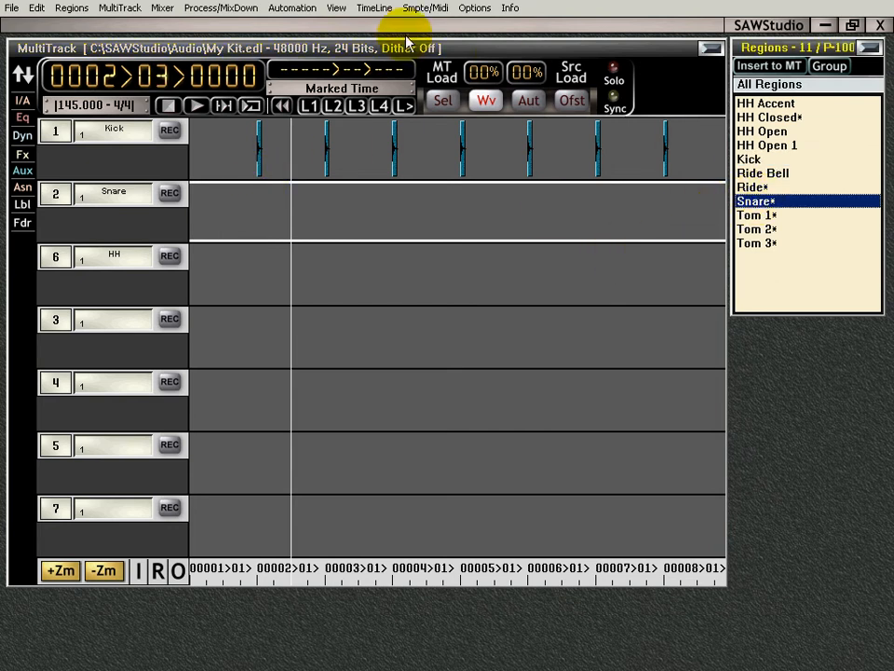
{"action": "mouse_move", "coordinate": [261, 363]}
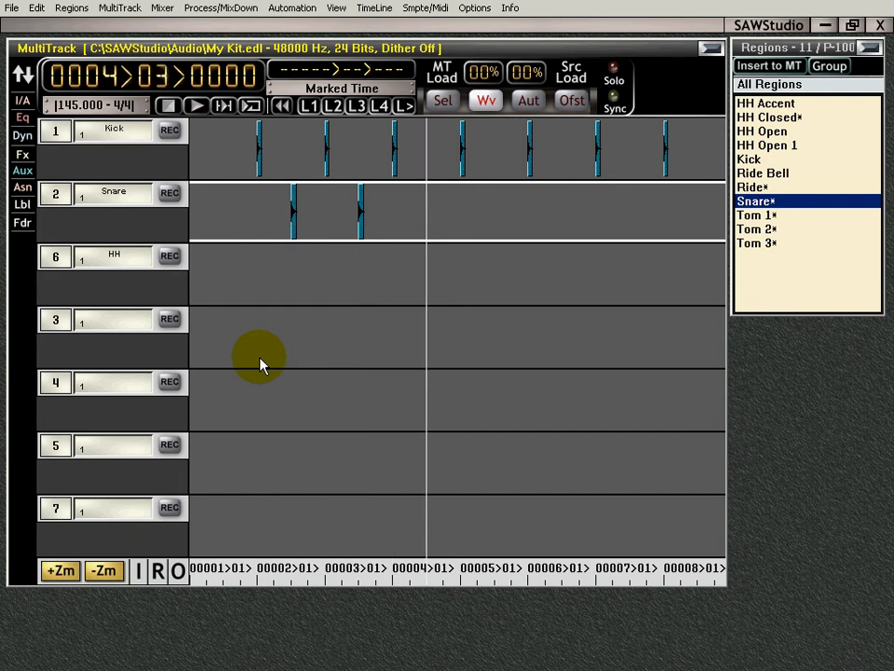
{"action": "mouse_move", "coordinate": [233, 293]}
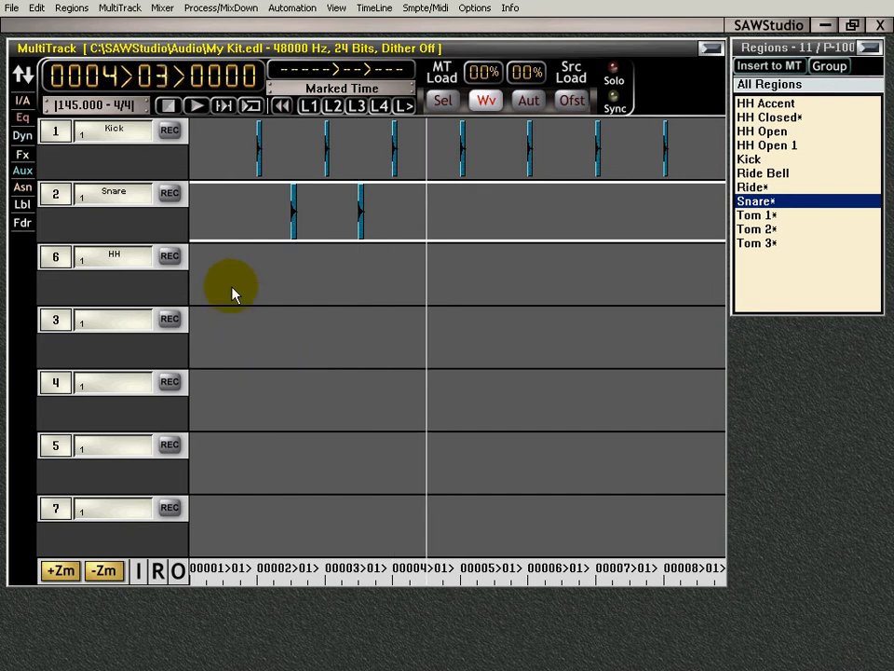
{"action": "mouse_move", "coordinate": [296, 223]}
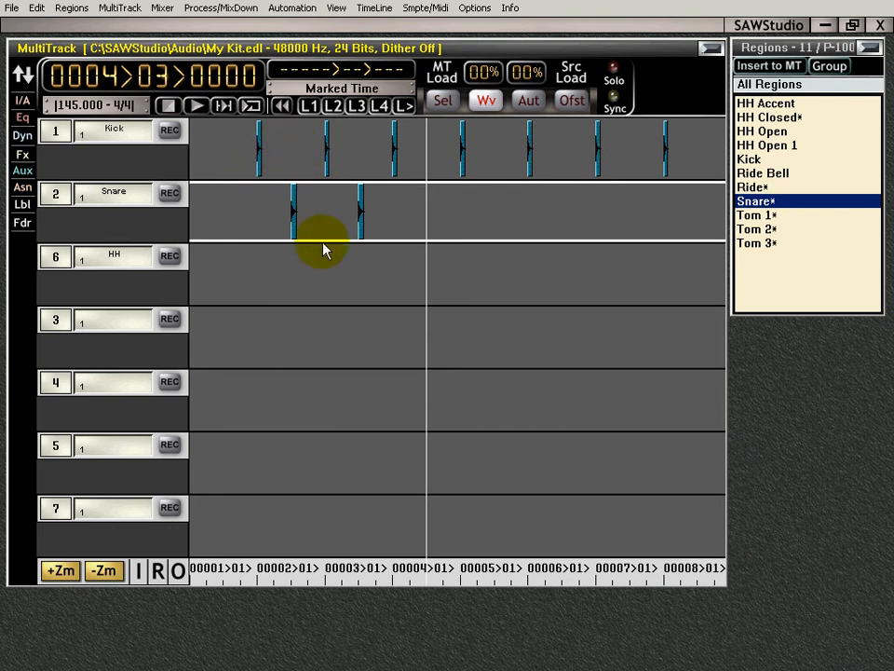
{"action": "mouse_move", "coordinate": [107, 343]}
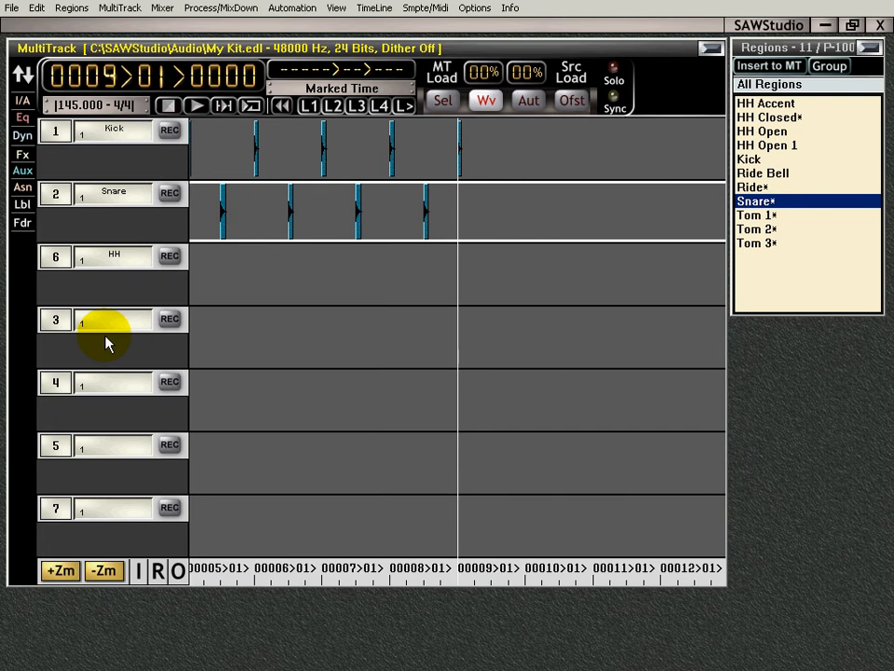
Place Snare* regions on track 2 at beat 3 of bars 2 through 8.
{"action": "left_click", "coordinate": [196, 106]}
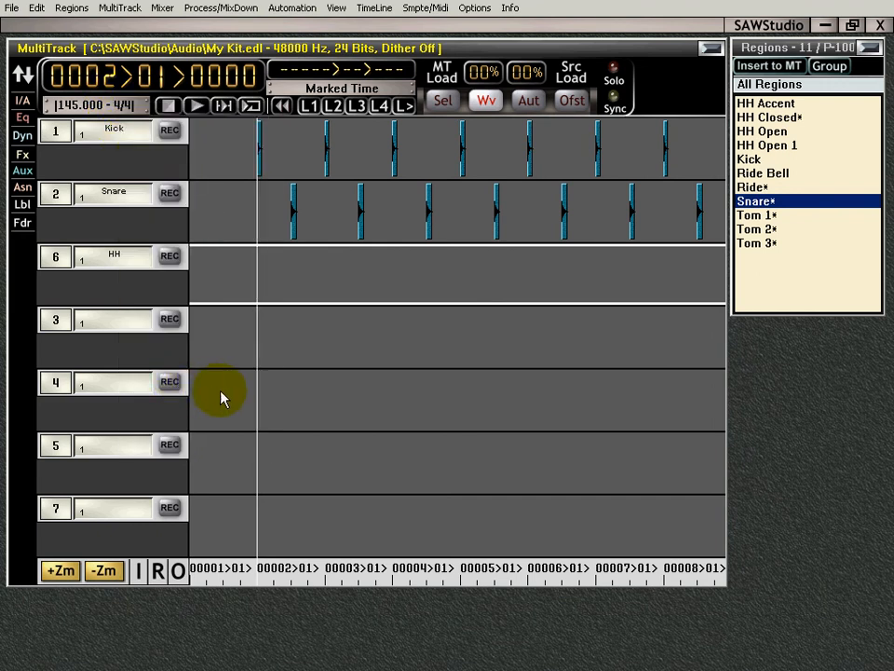
{"action": "mouse_move", "coordinate": [205, 363]}
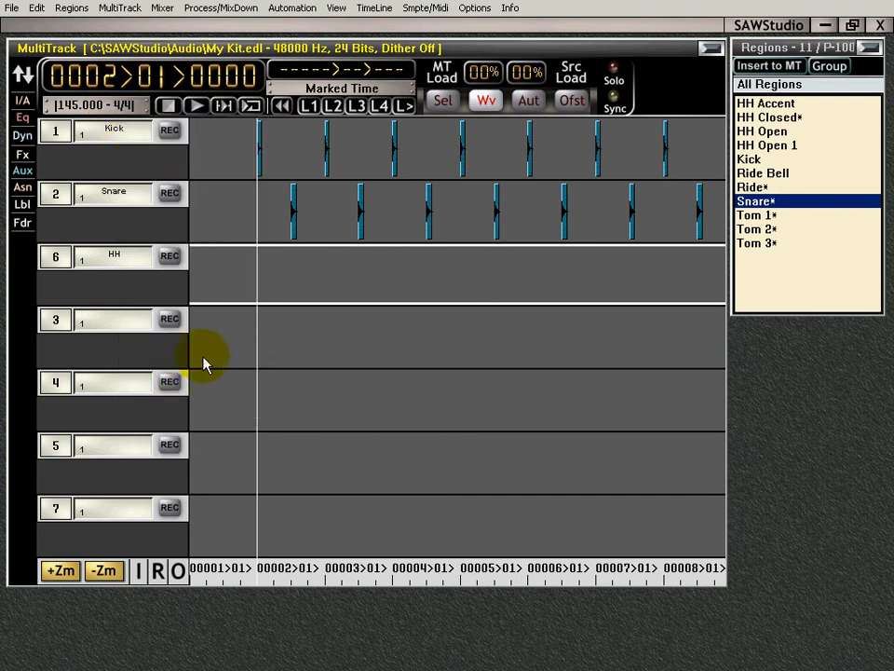
{"action": "mouse_move", "coordinate": [219, 343]}
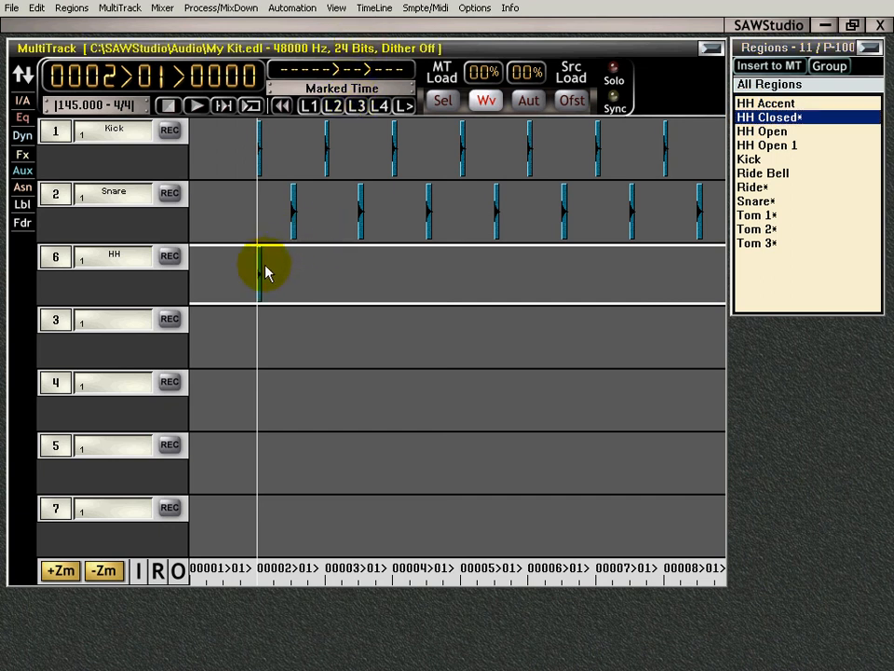
Place HH Closed* on every quarter note of track 6 from bar 2, then play the groove.
{"action": "left_click", "coordinate": [273, 270]}
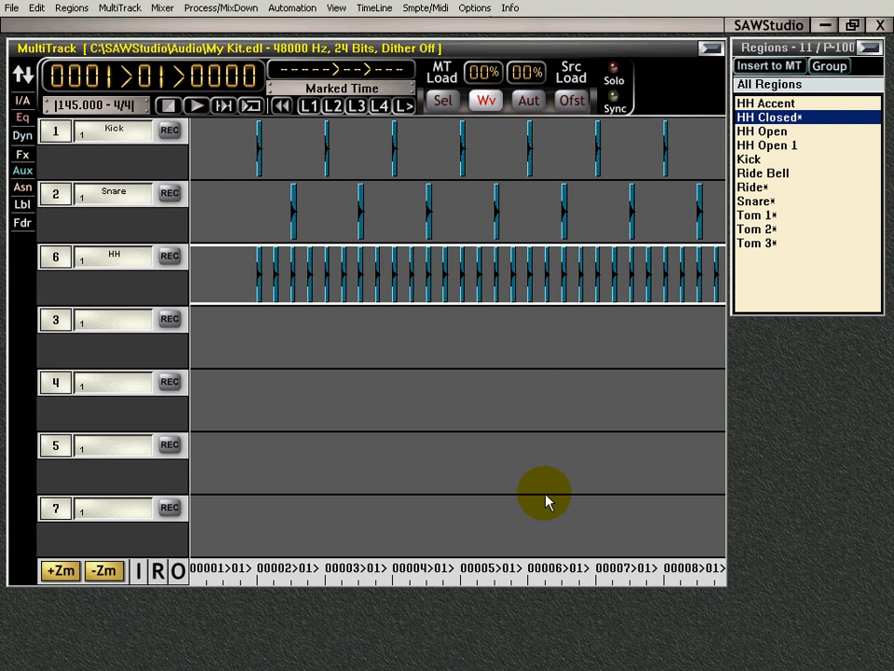
{"action": "left_click", "coordinate": [196, 105]}
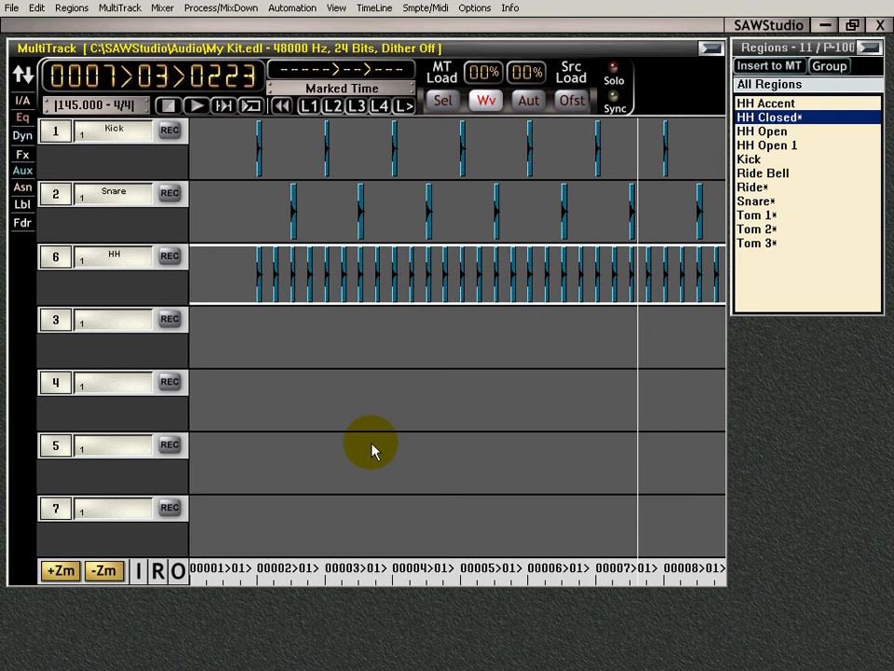
{"action": "mouse_move", "coordinate": [452, 265]}
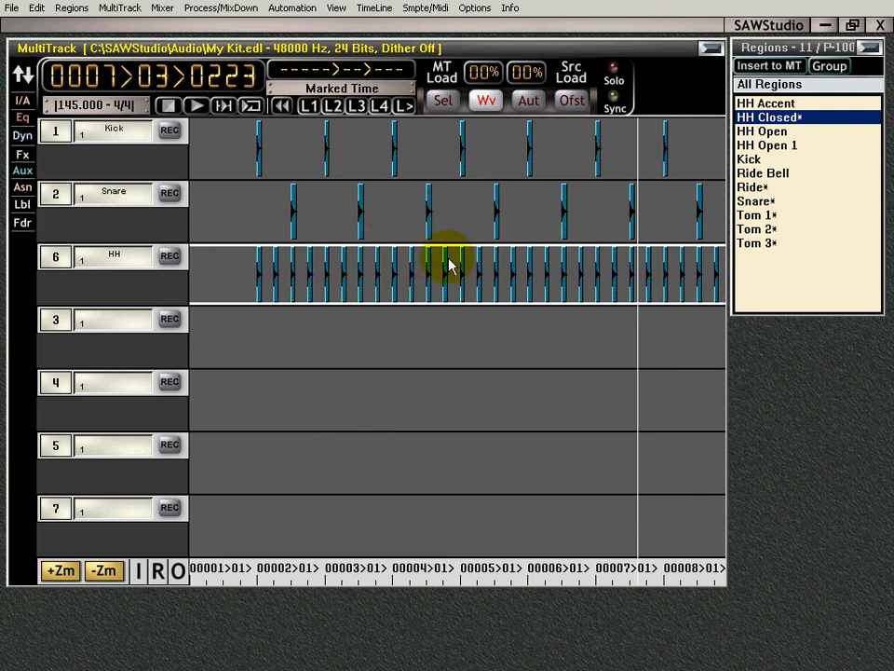
{"action": "mouse_move", "coordinate": [391, 271]}
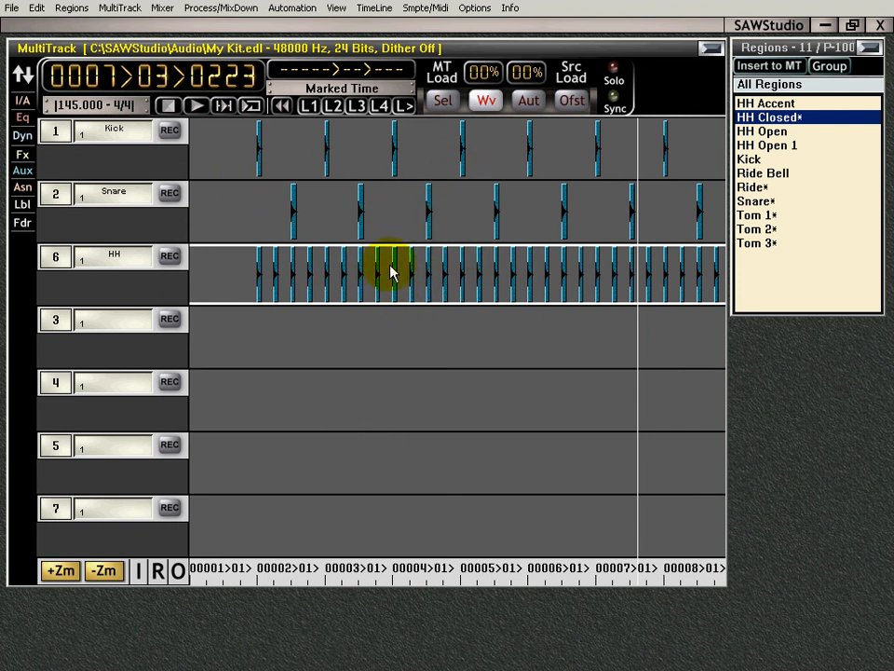
{"action": "mouse_move", "coordinate": [433, 299]}
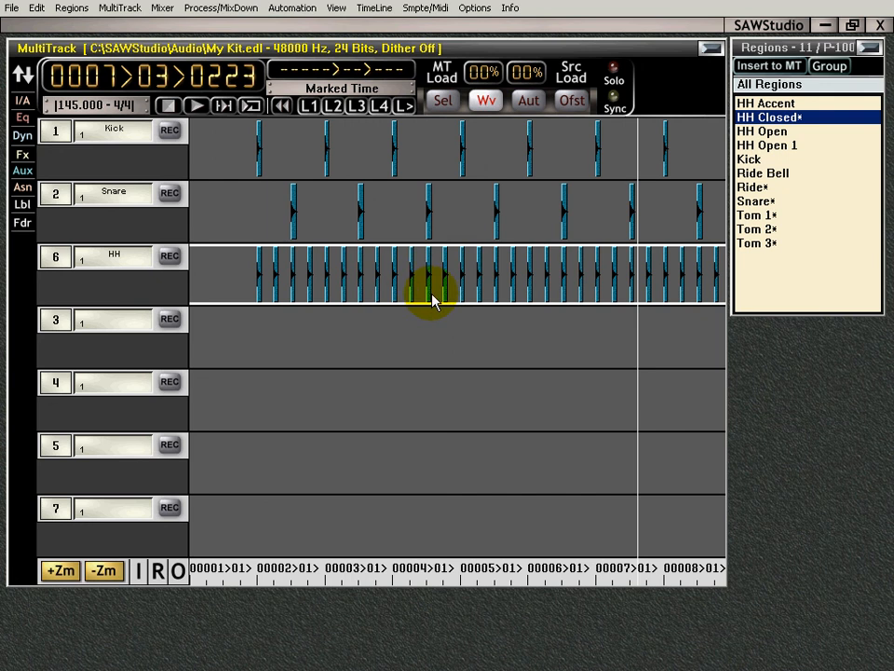